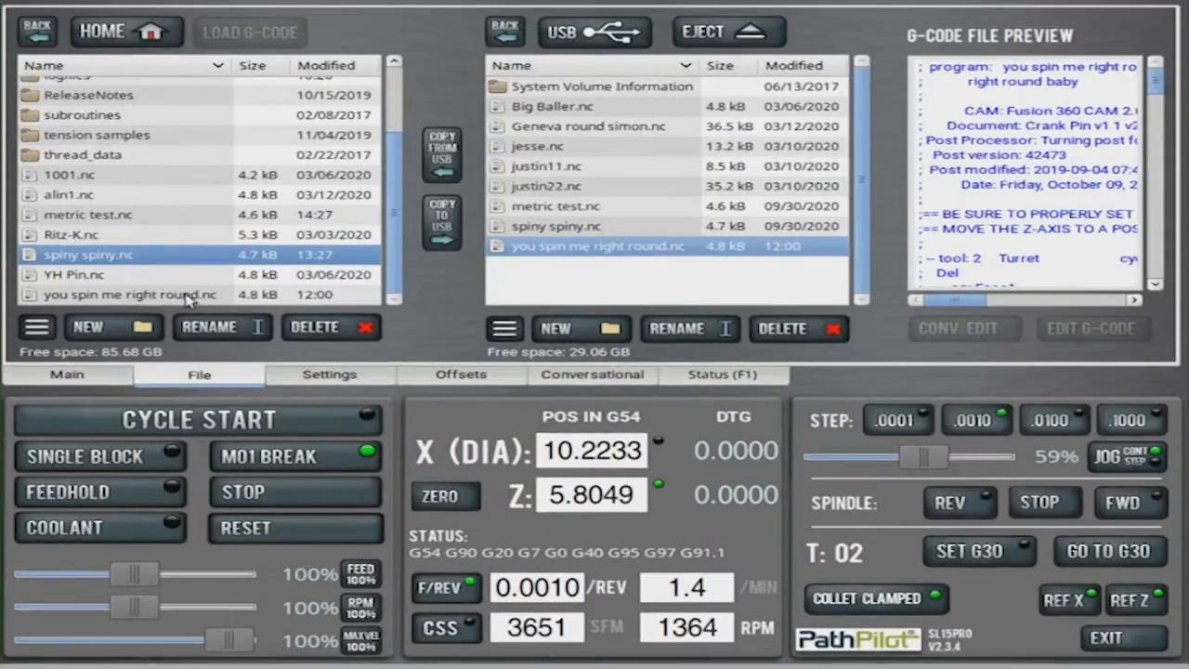
Load 'you spin me right round.nc' to show its G-code and toolpath preview.
left_click(66, 373)
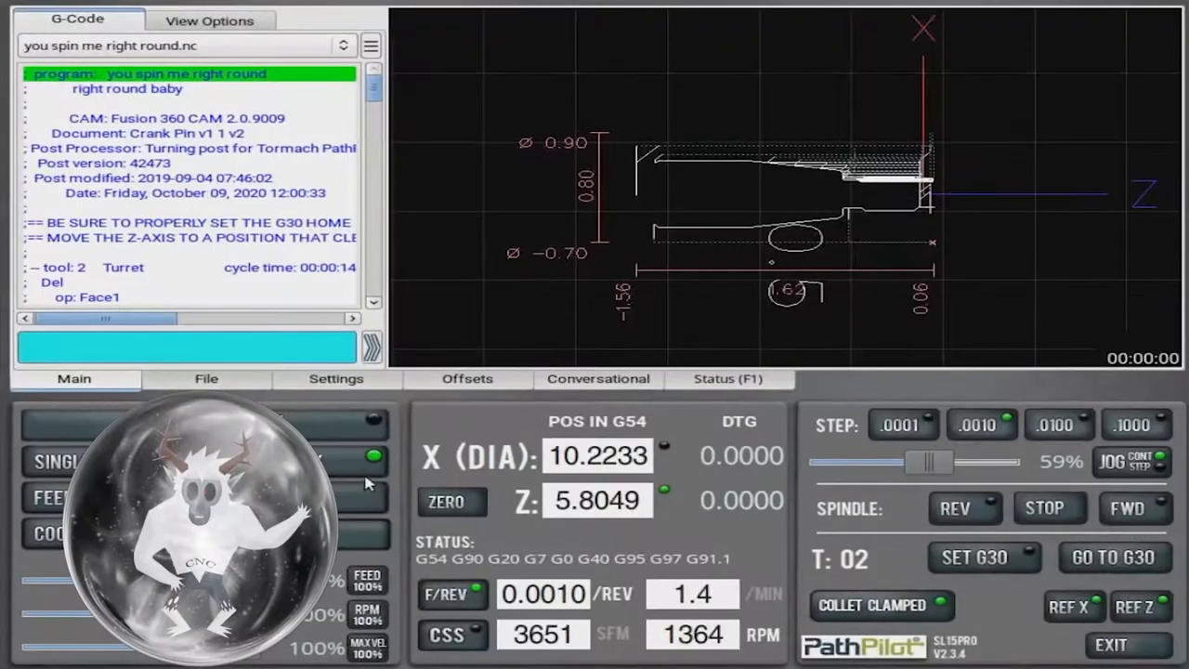
View the Settings tab with turret tool changing, D1-4 chuck and OD collet clamping.
left_click(335, 378)
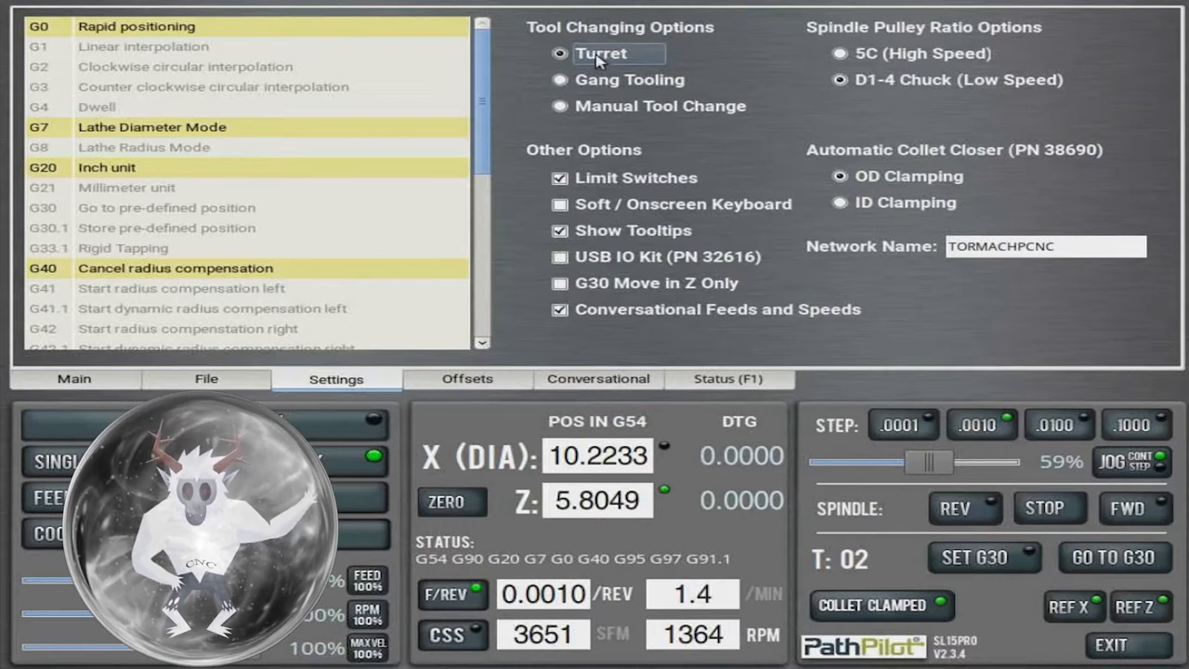
mouse_move(627, 63)
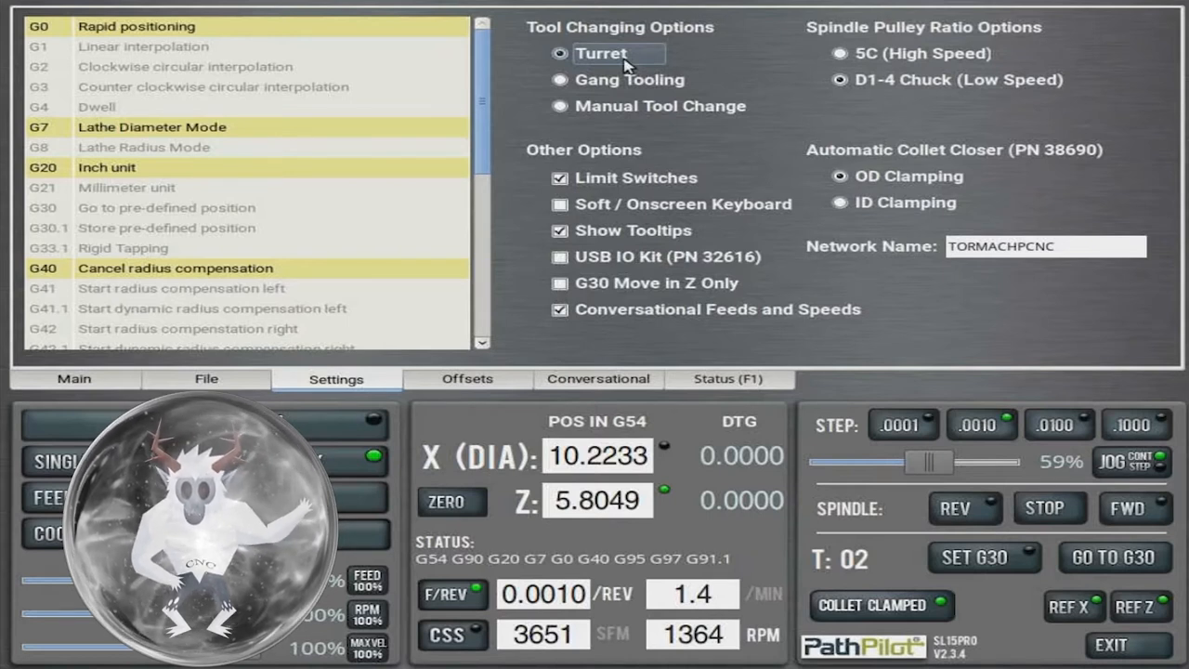
mouse_move(313, 117)
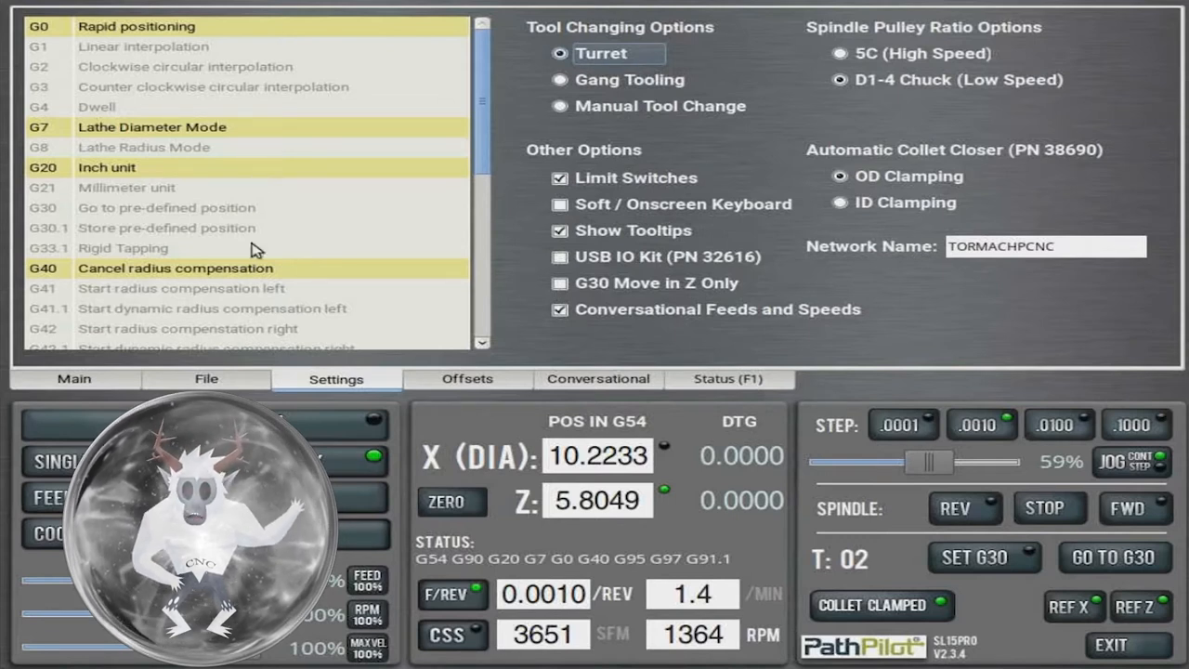
Return to the Main tab and scroll the G-code past the tool list to the opening G-codes.
left_click(74, 378)
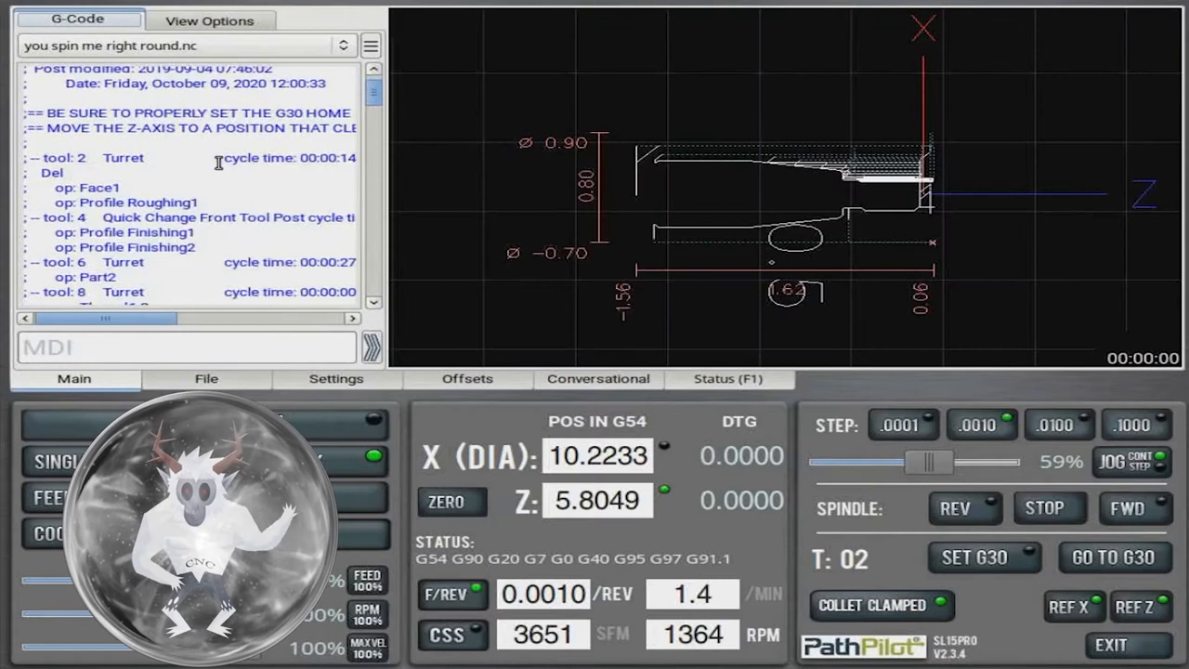
scroll("down", 3)
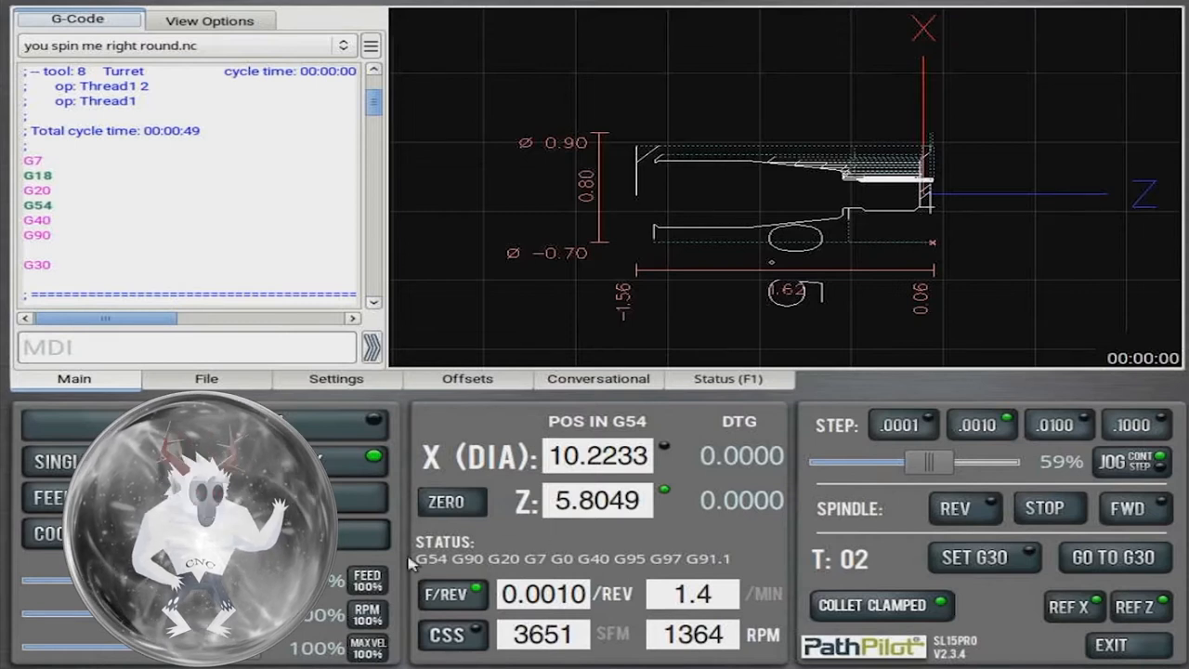
Show the Offsets tab's Tool Touch page for turret tool 2.
left_click(467, 378)
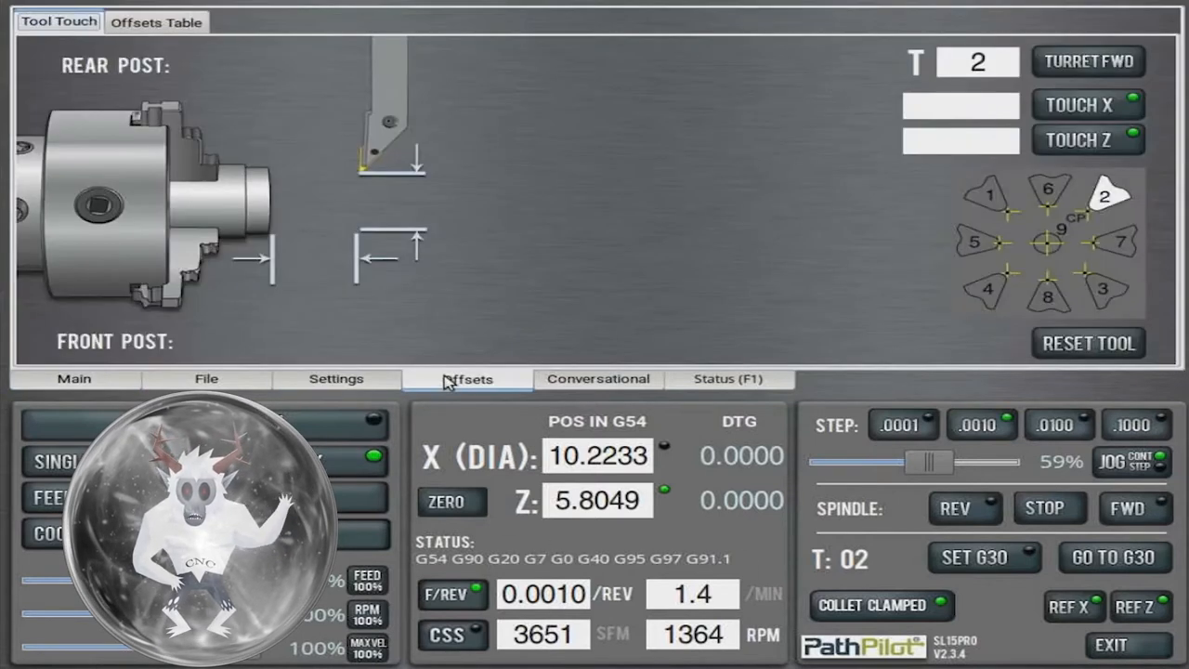
mouse_move(641, 248)
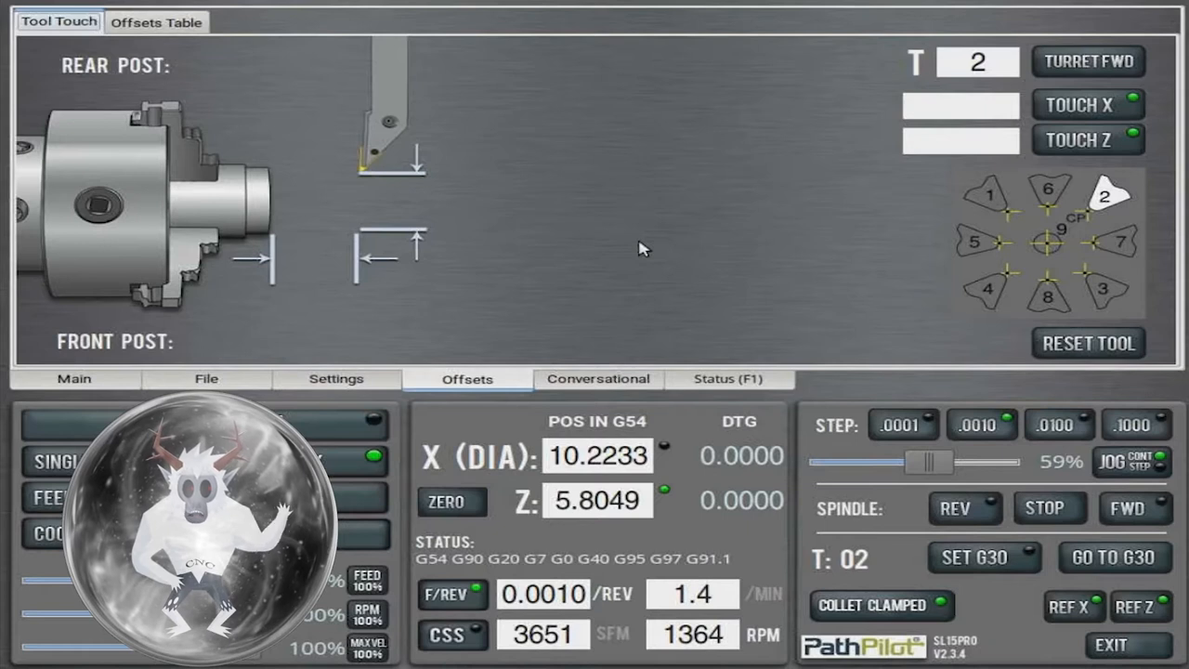
mouse_move(697, 244)
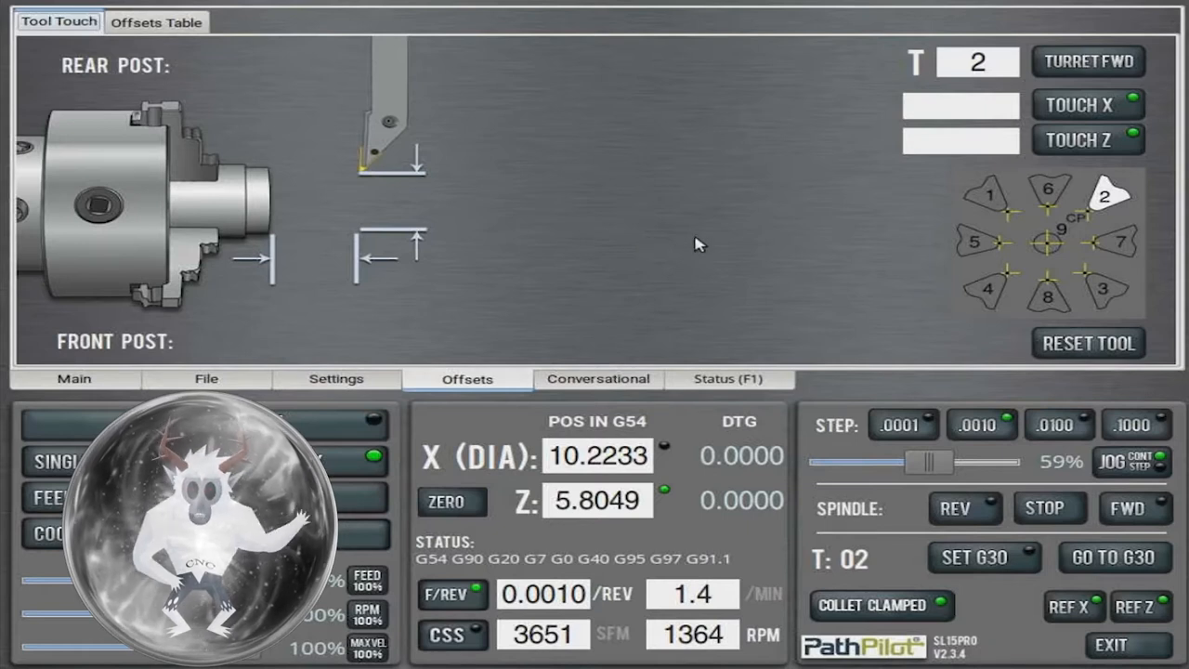
Show the Conversational odTurning page for tool 2 with aluminum feeds and speeds.
left_click(598, 378)
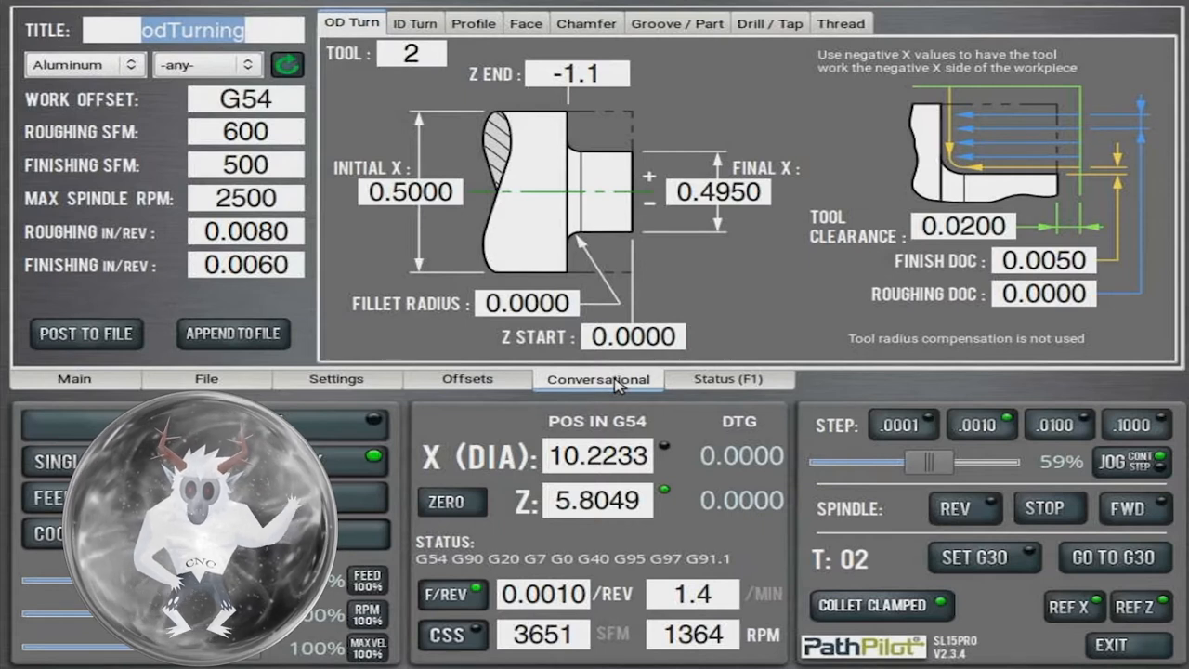
mouse_move(655, 408)
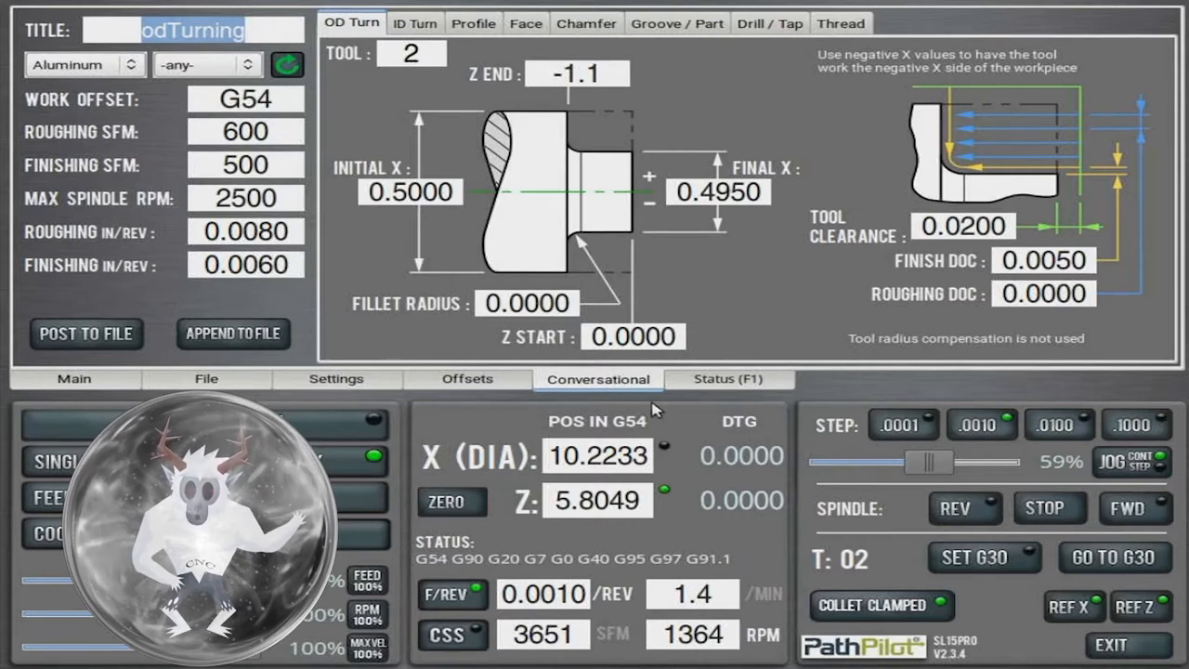
Look at the Status (F1) message log, then go back to the Main program view.
left_click(729, 379)
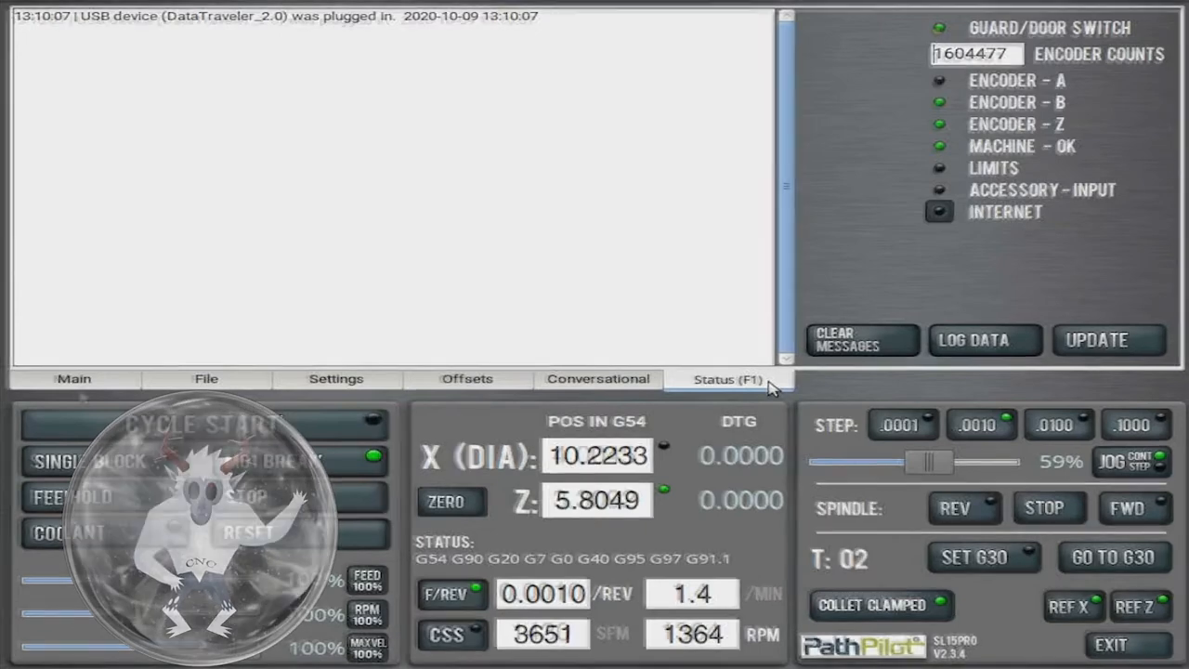
left_click(75, 378)
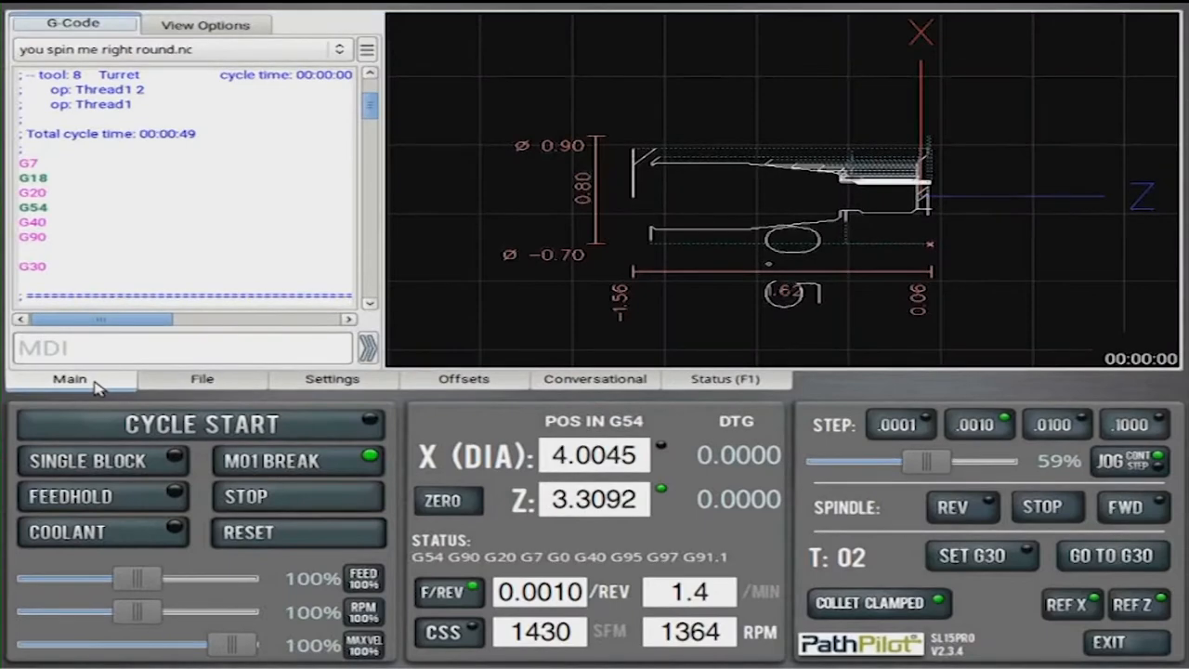